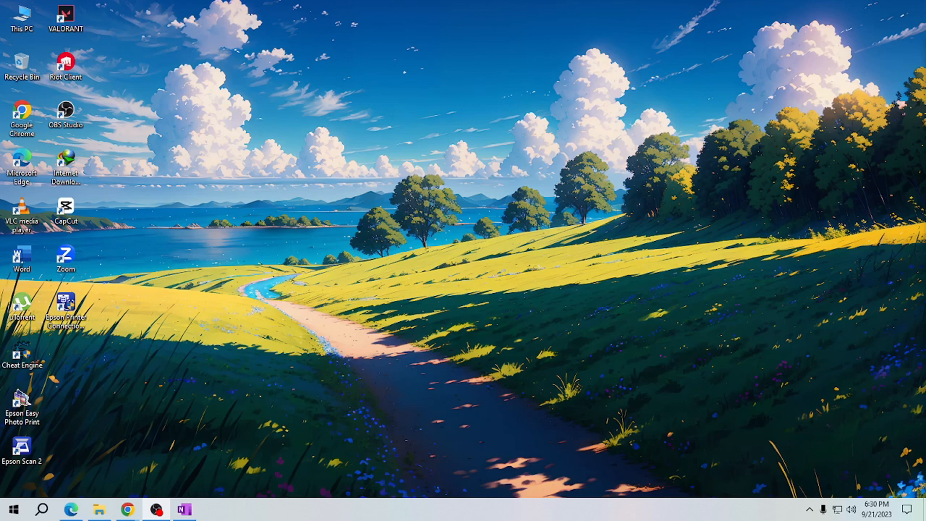
pyautogui.moveTo(838, 509)
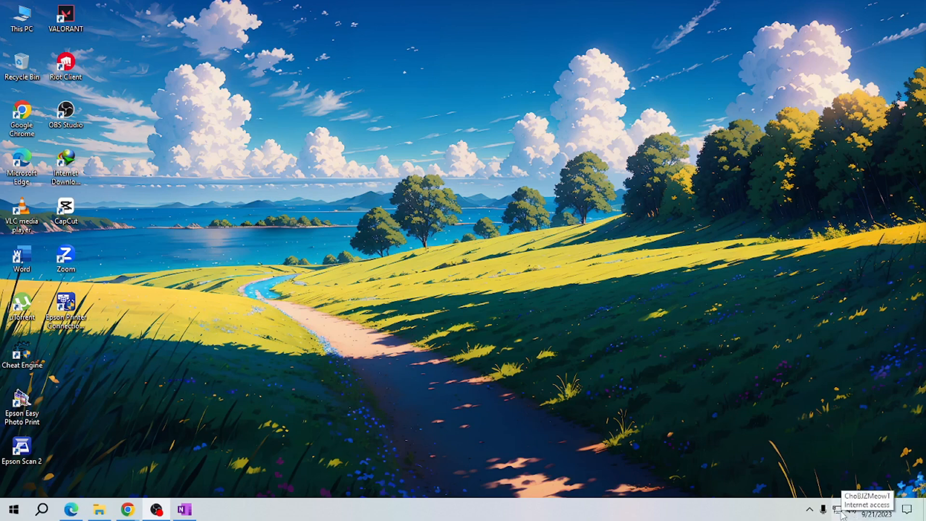
# Step: Open Network & Internet settings from the taskbar network icon flyout
pyautogui.click(836, 509)
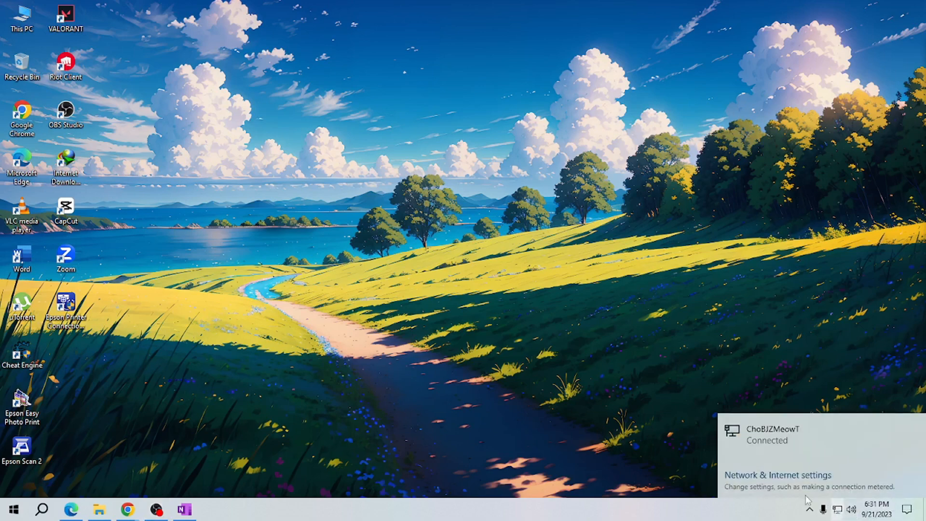
pyautogui.moveTo(779, 481)
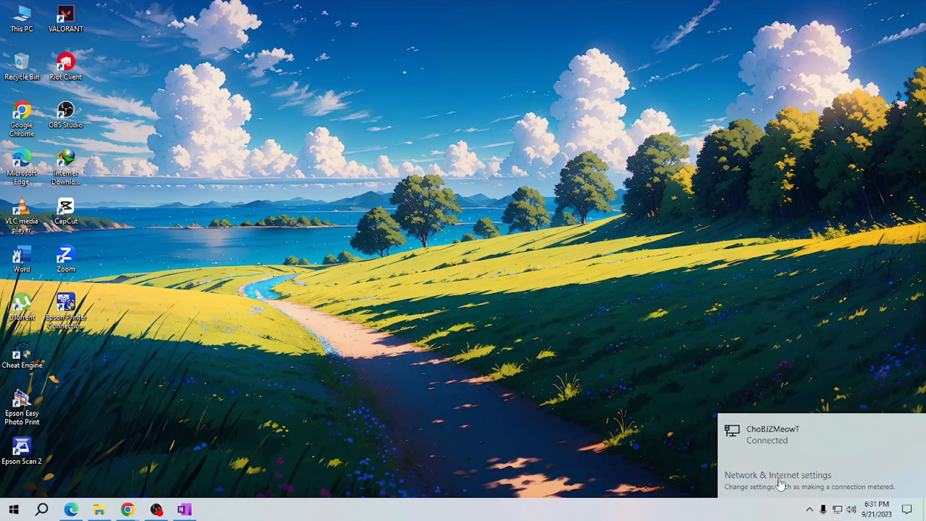
pyautogui.click(778, 474)
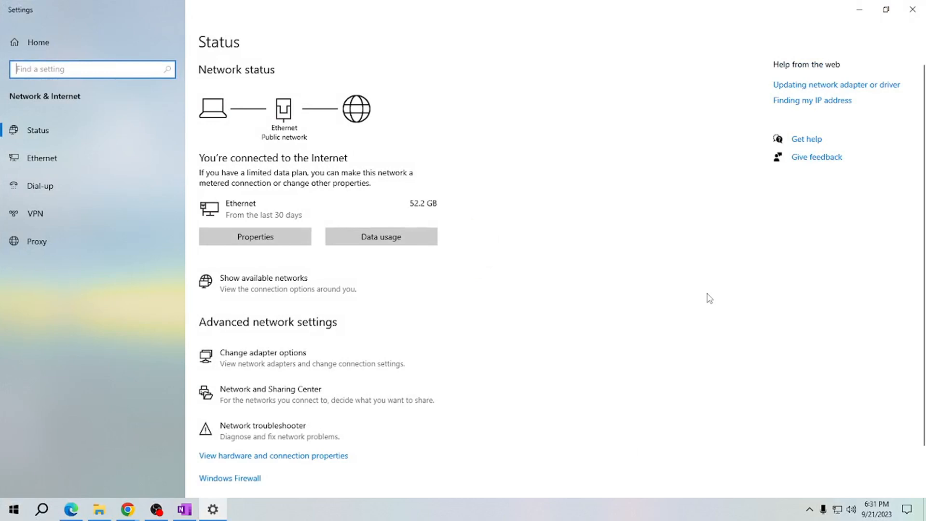
pyautogui.moveTo(440, 310)
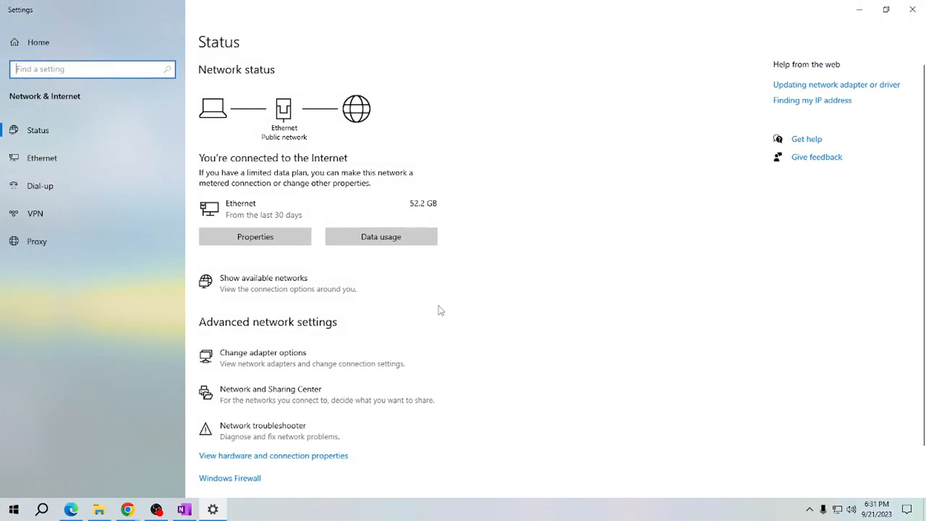
pyautogui.moveTo(258, 342)
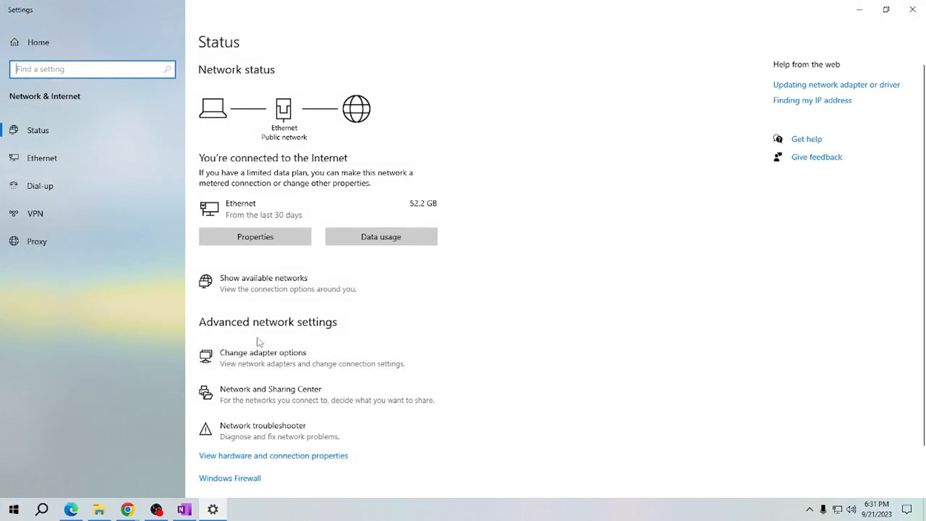
# Step: Open 'Change adapter options' to show the Realtek Ethernet adapter in Network Connections
pyautogui.click(263, 352)
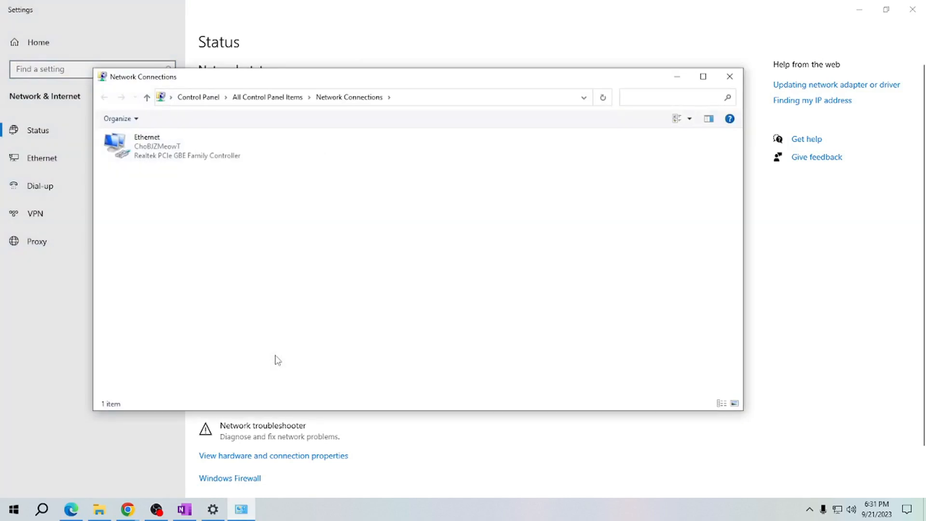
pyautogui.moveTo(184, 107)
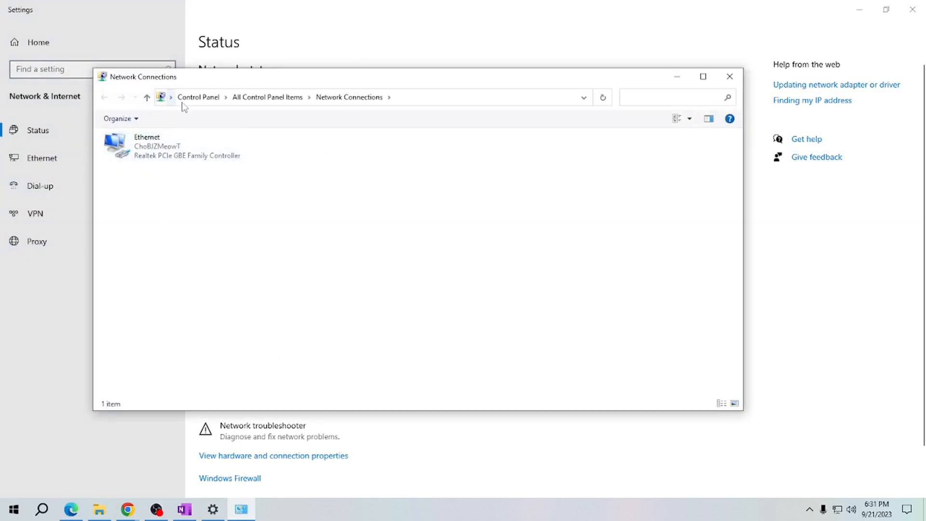
# Step: Disable the Ethernet adapter through its right-click context menu
pyautogui.click(172, 146)
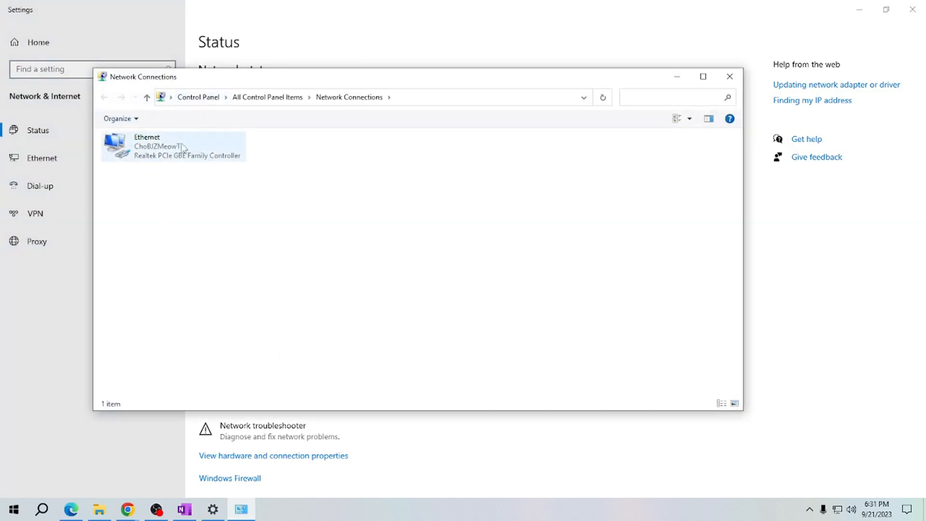
pyautogui.rightClick(173, 146)
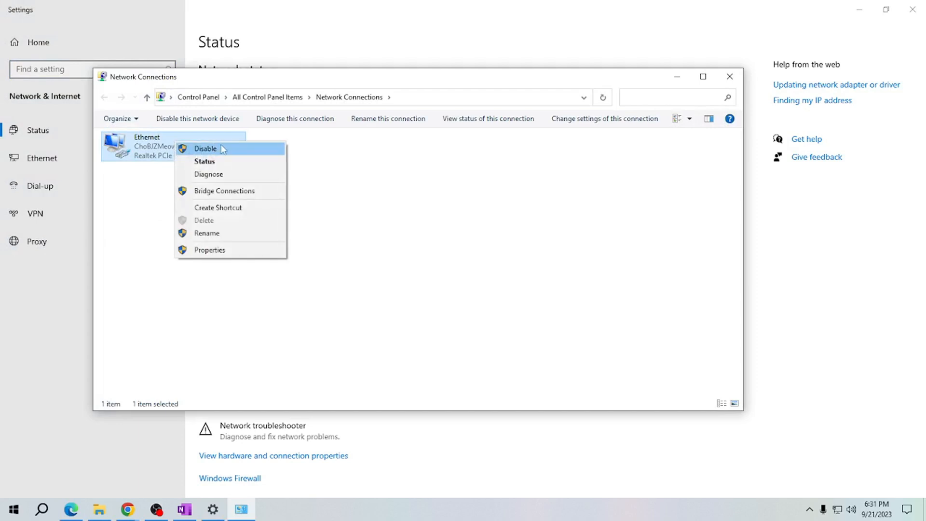
pyautogui.moveTo(214, 150)
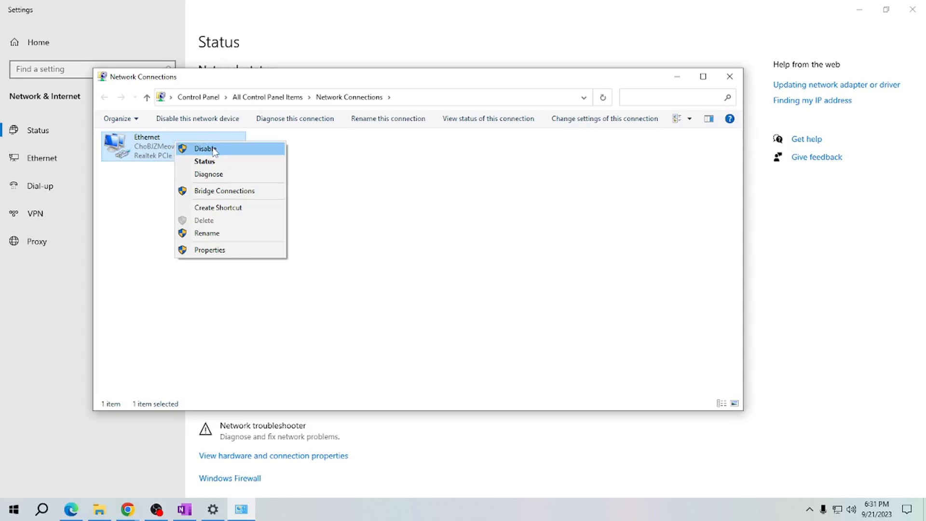
pyautogui.click(205, 148)
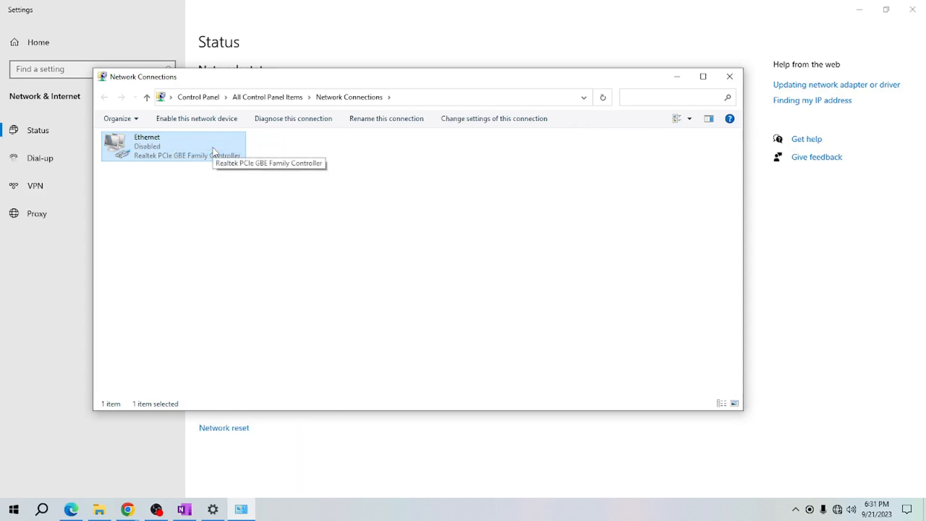